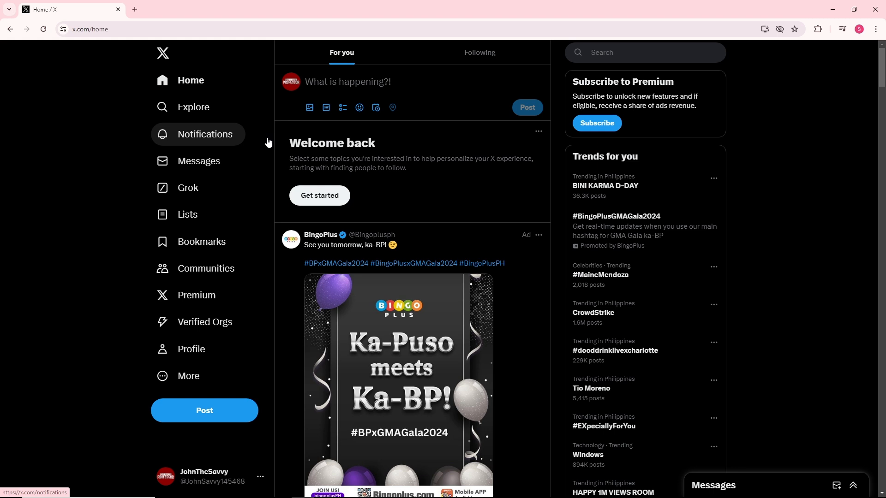
pyautogui.moveTo(188, 376)
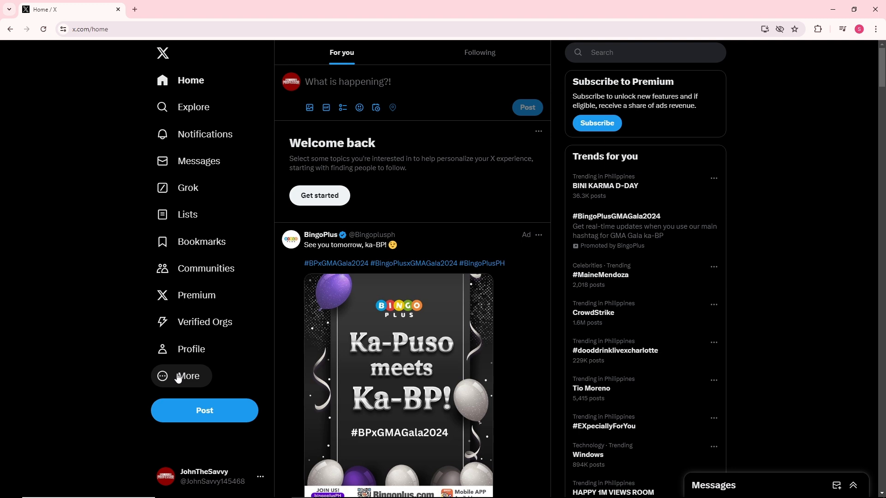
# Open Settings and privacy from the More menu in the left sidebar.
pyautogui.click(187, 375)
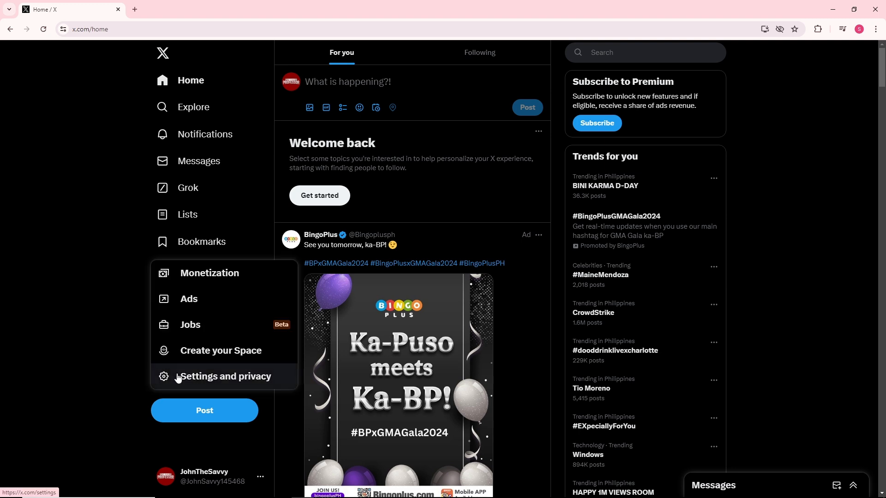
pyautogui.click(225, 377)
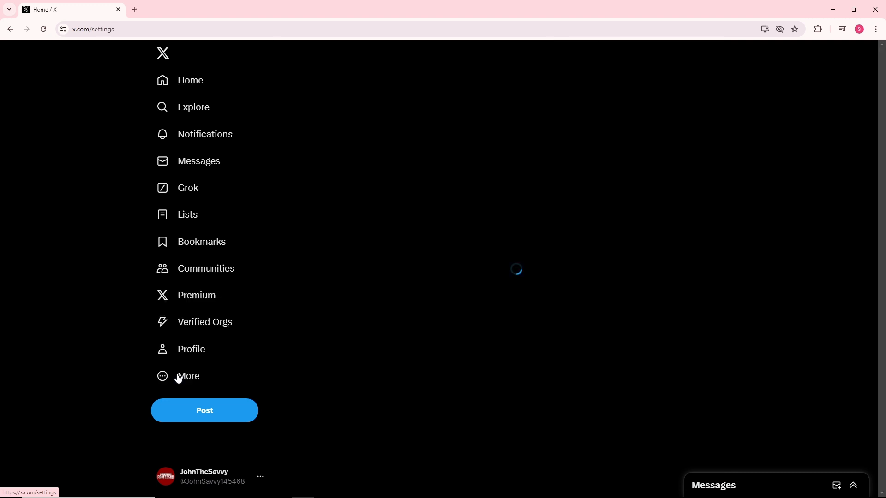
# Go to Security and account access, then Apps and sessions.
pyautogui.click(187, 375)
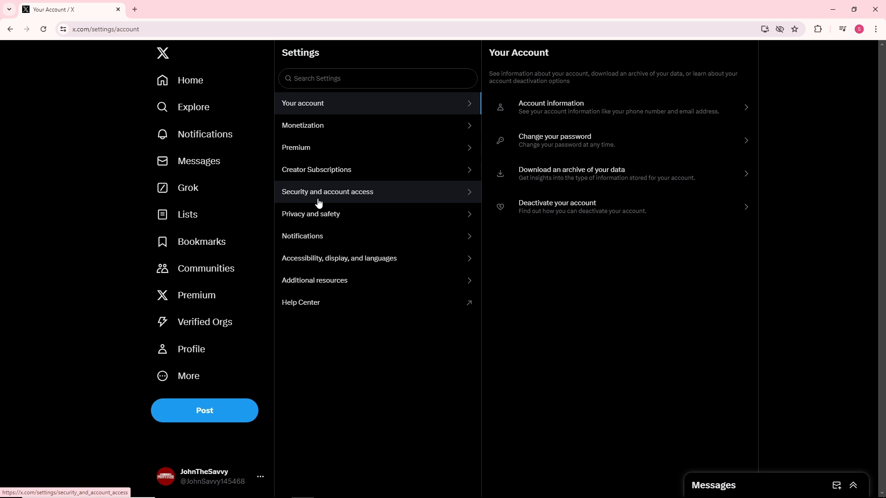
pyautogui.click(327, 191)
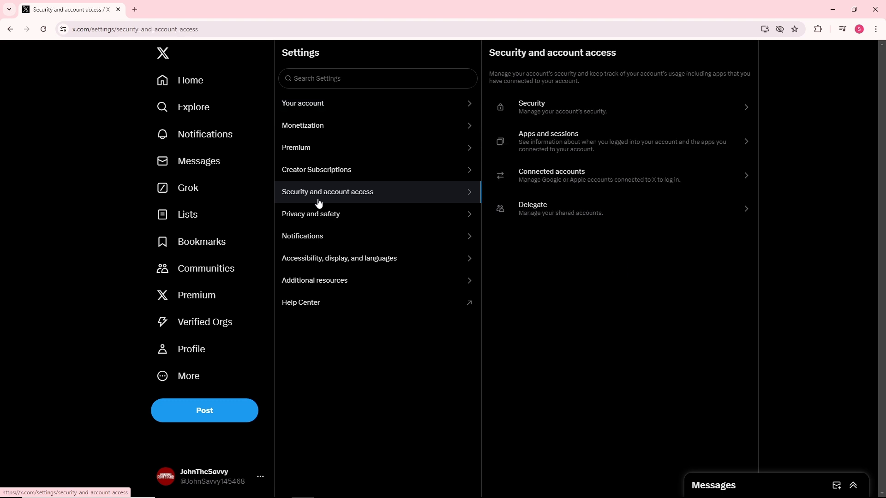
pyautogui.moveTo(585, 141)
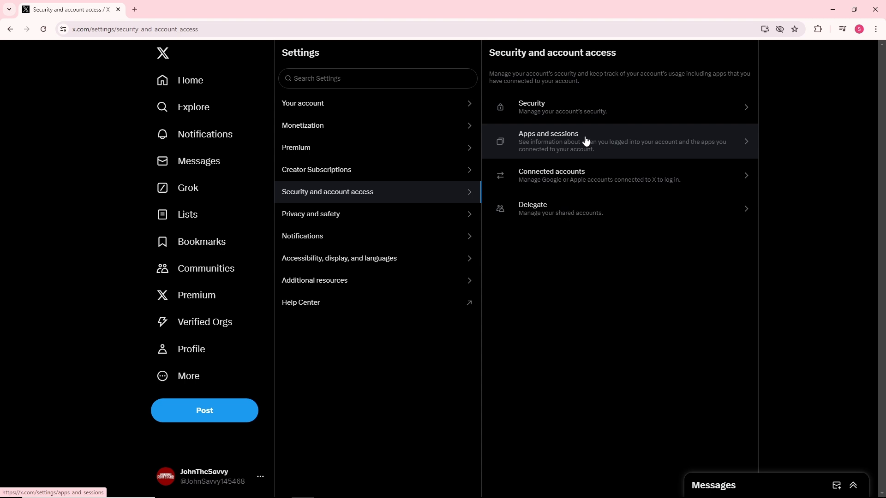
pyautogui.click(564, 142)
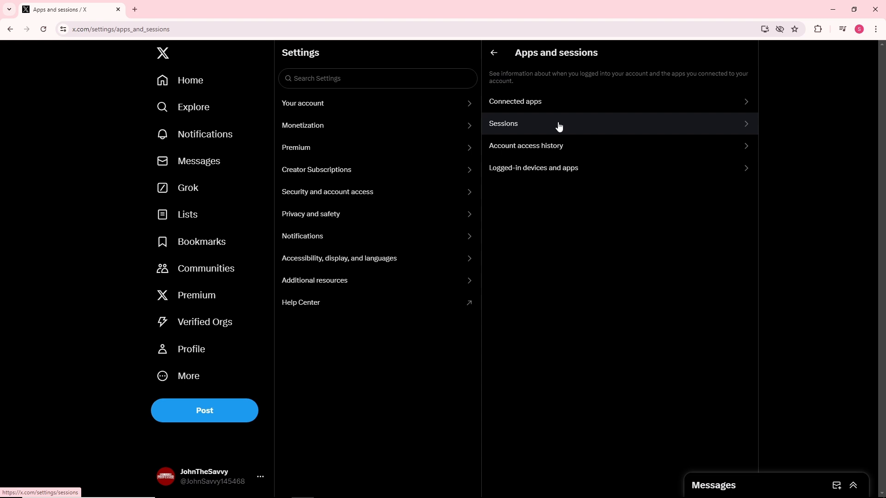
pyautogui.moveTo(523, 131)
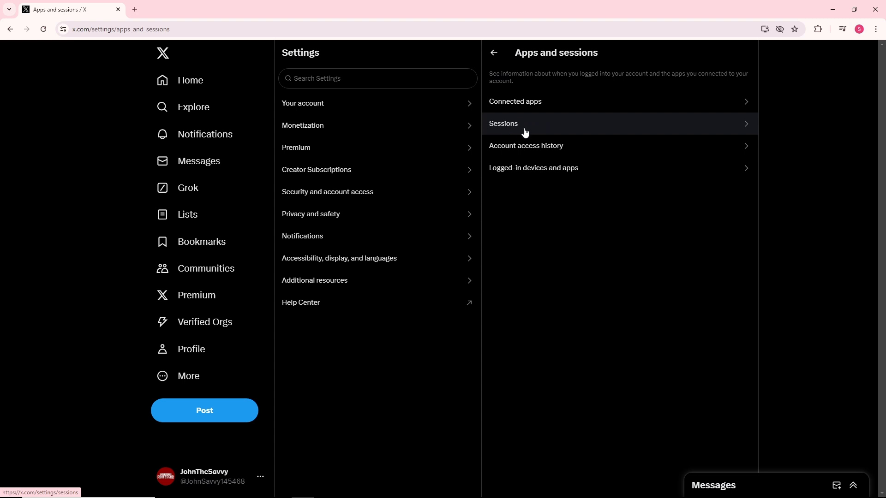
pyautogui.click(503, 124)
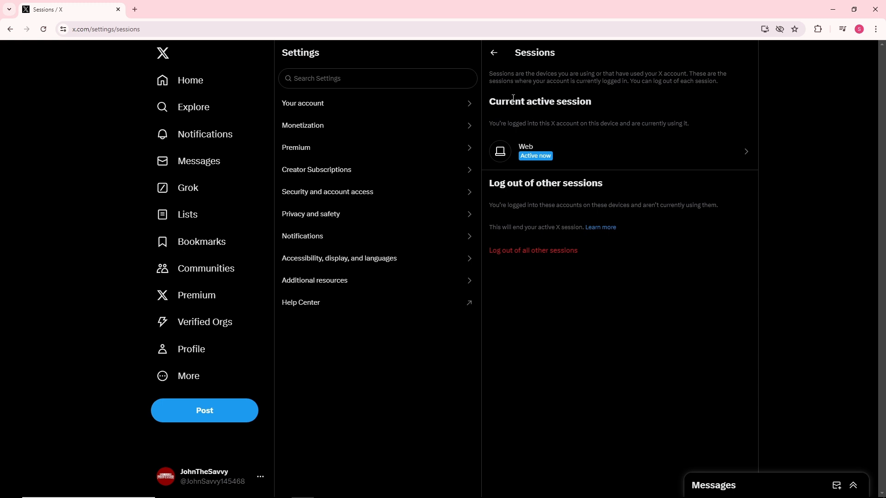
pyautogui.moveTo(533, 151)
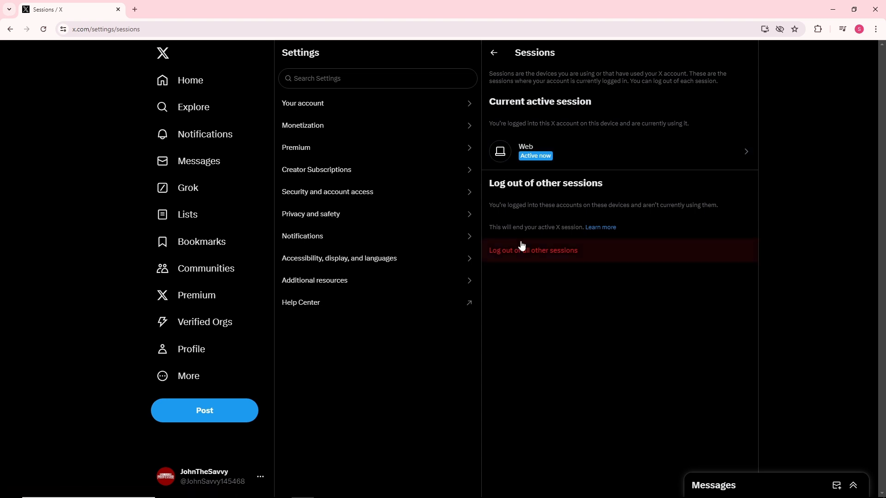
pyautogui.moveTo(501, 195)
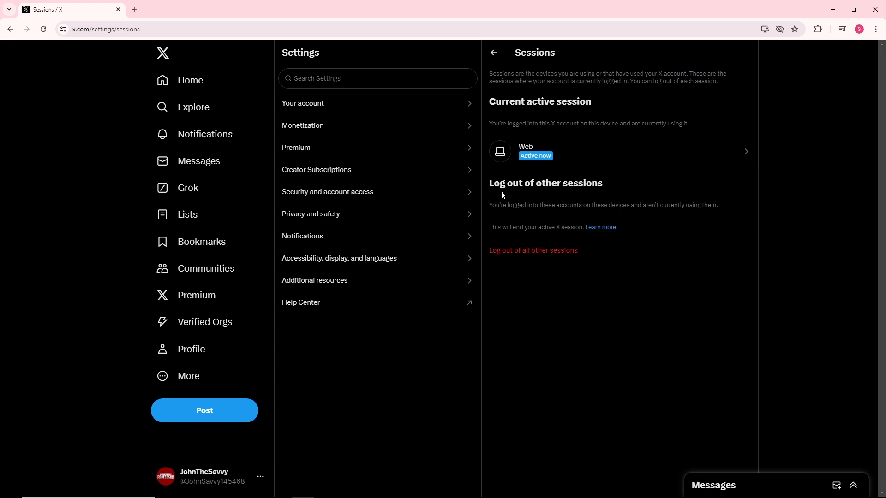
pyautogui.moveTo(504, 223)
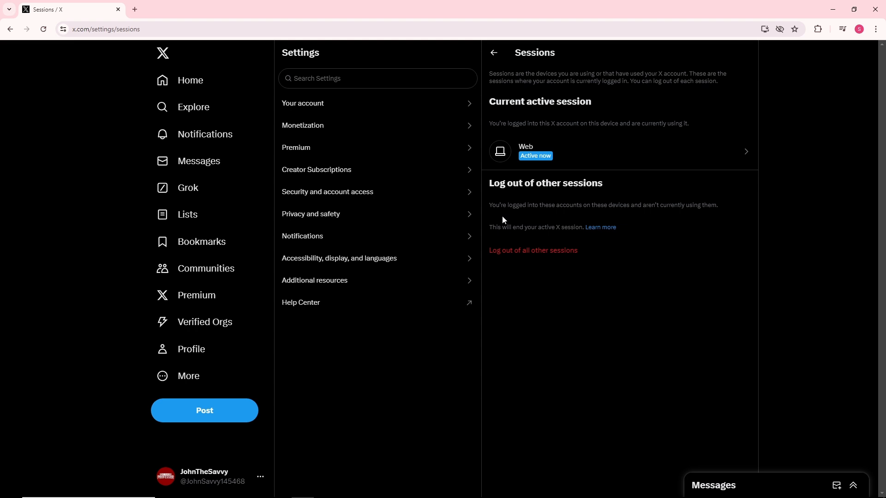
pyautogui.moveTo(537, 249)
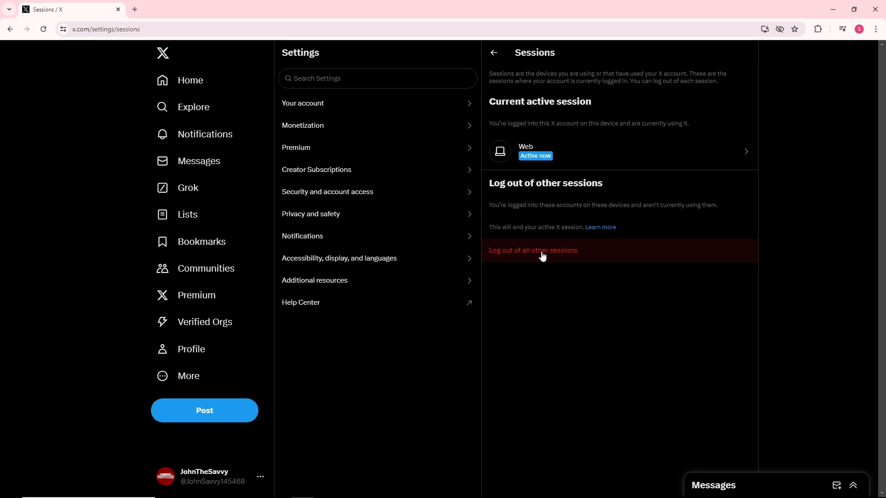
pyautogui.click(531, 250)
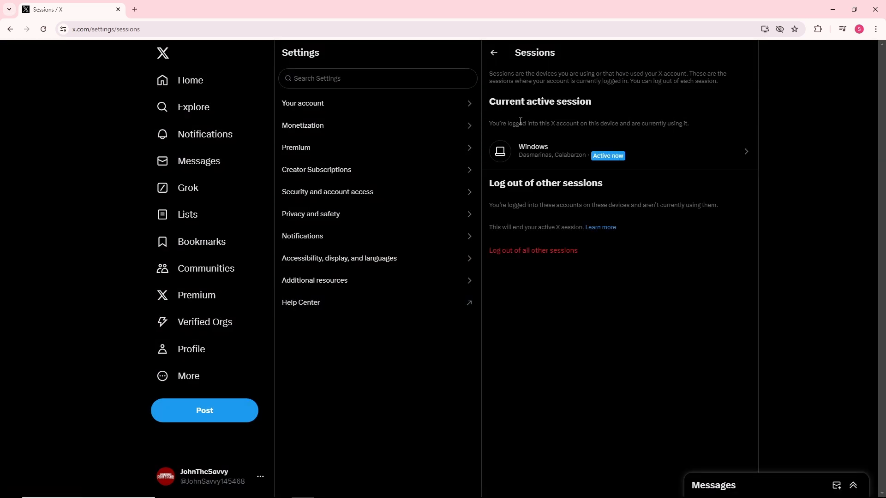
pyautogui.click(494, 52)
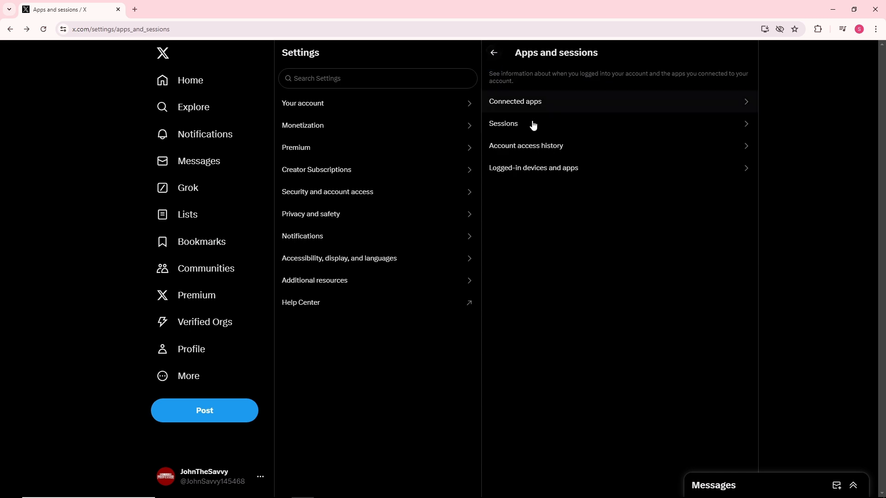
# Open Account access history to reach the Confirm your password prompt.
pyautogui.click(526, 146)
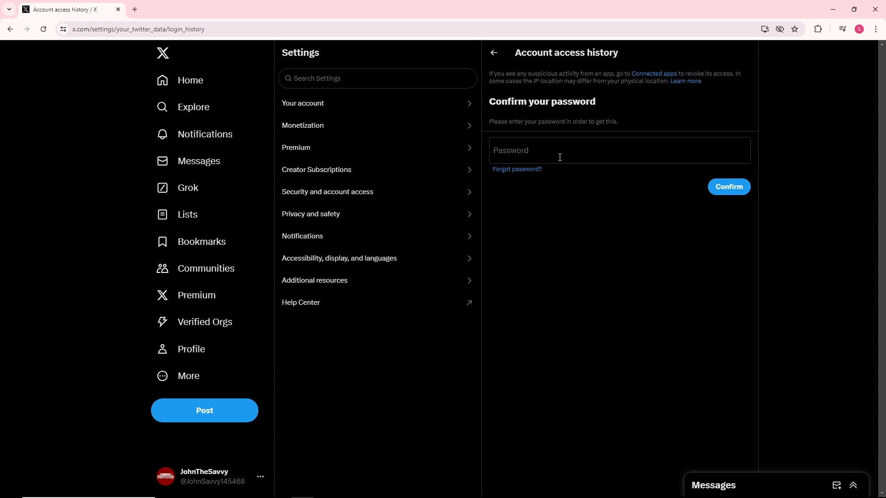
pyautogui.moveTo(480, 270)
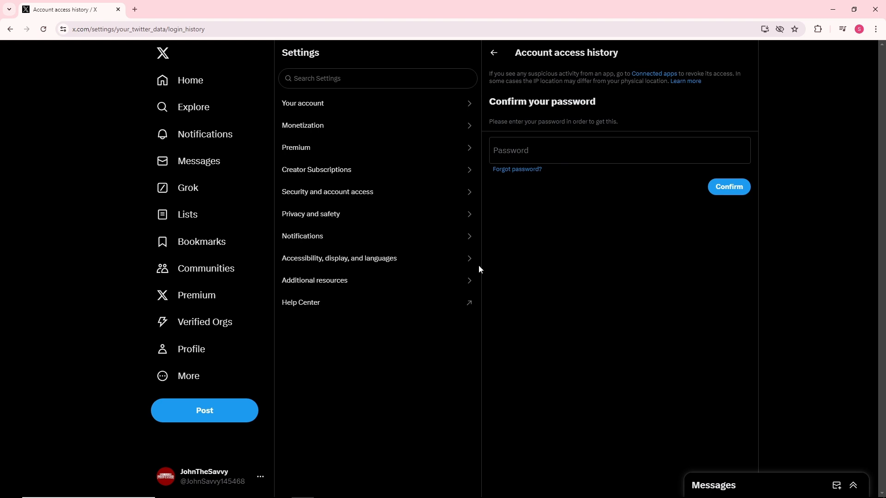